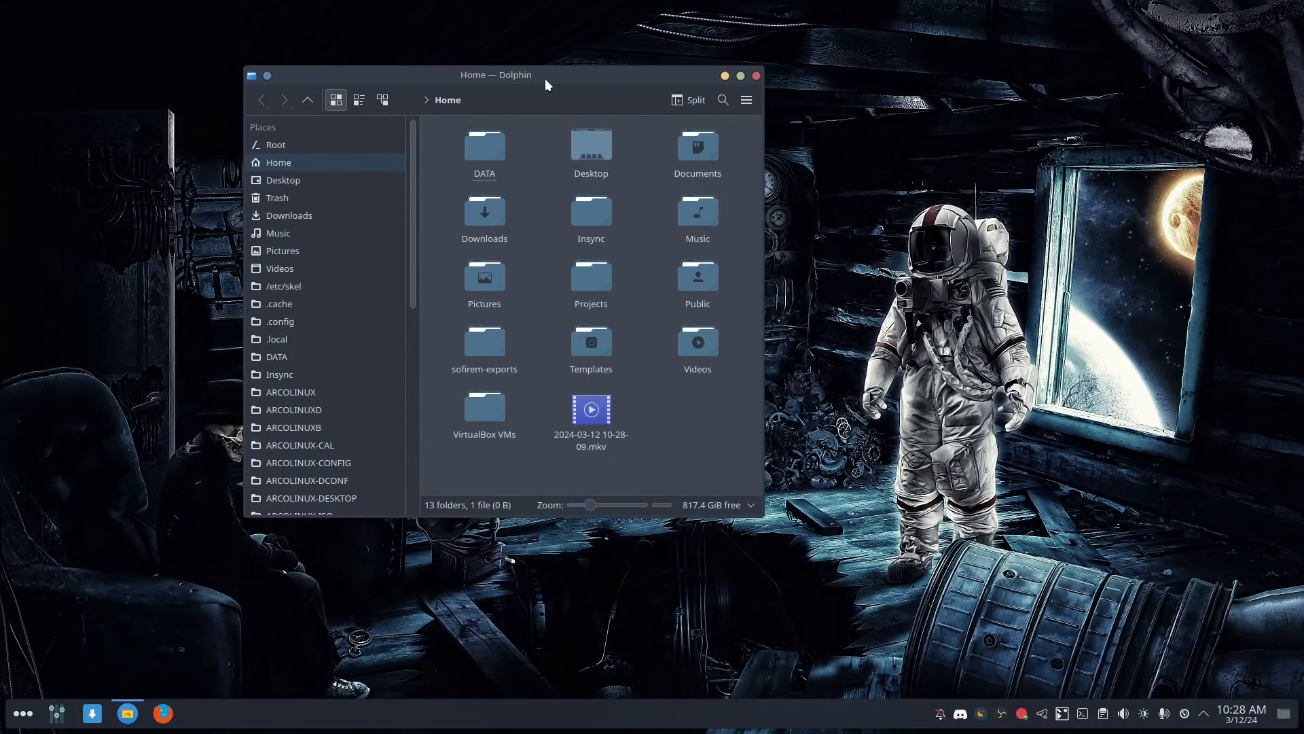
pyautogui.moveTo(1079, 714)
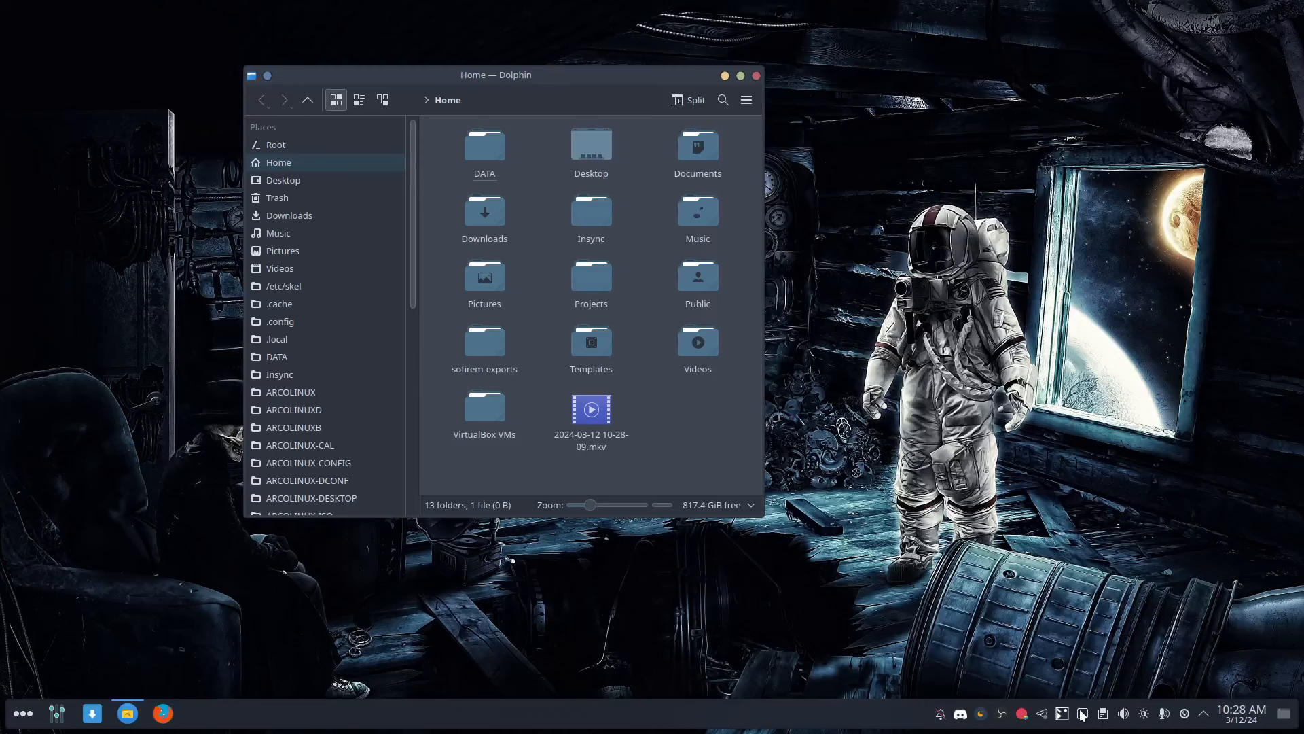
# Step: Cycle to three new wallpapers with Variety's Next, moving the Dolphin window in between
pyautogui.click(590, 408)
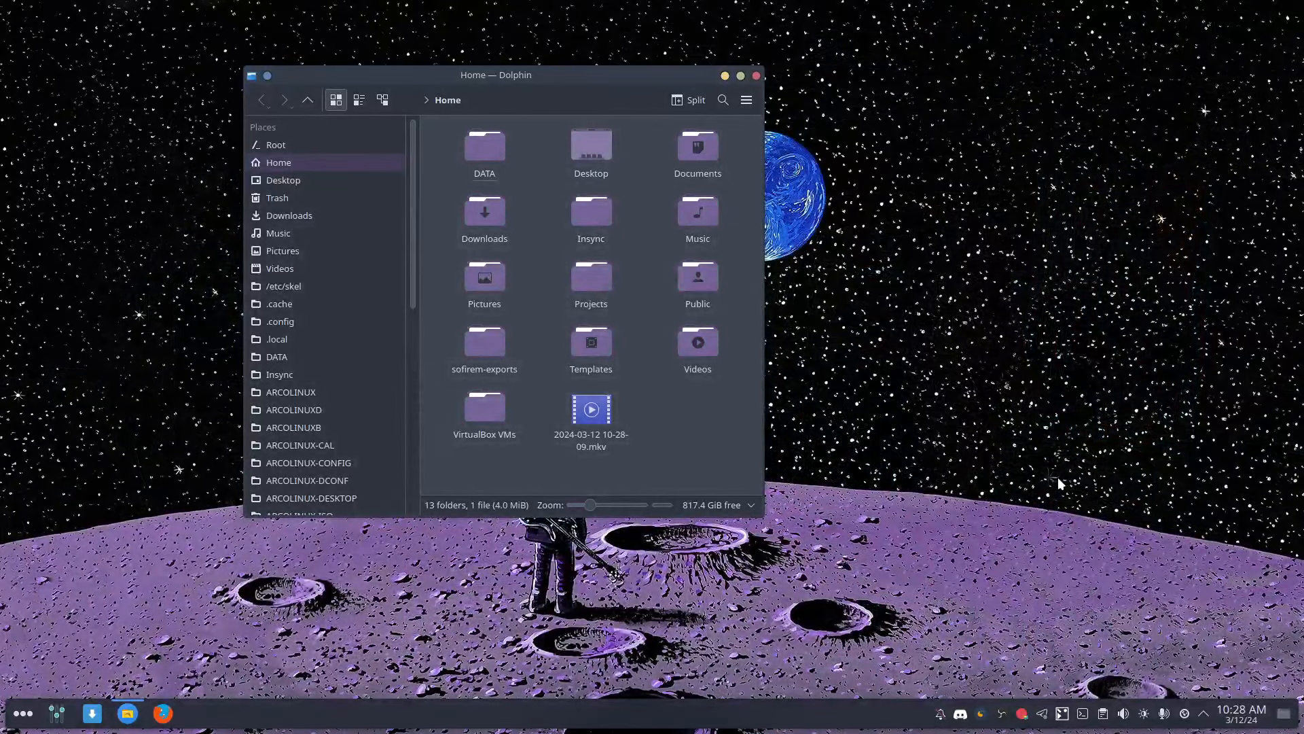
pyautogui.moveTo(496, 74); pyautogui.dragTo(495, 312)
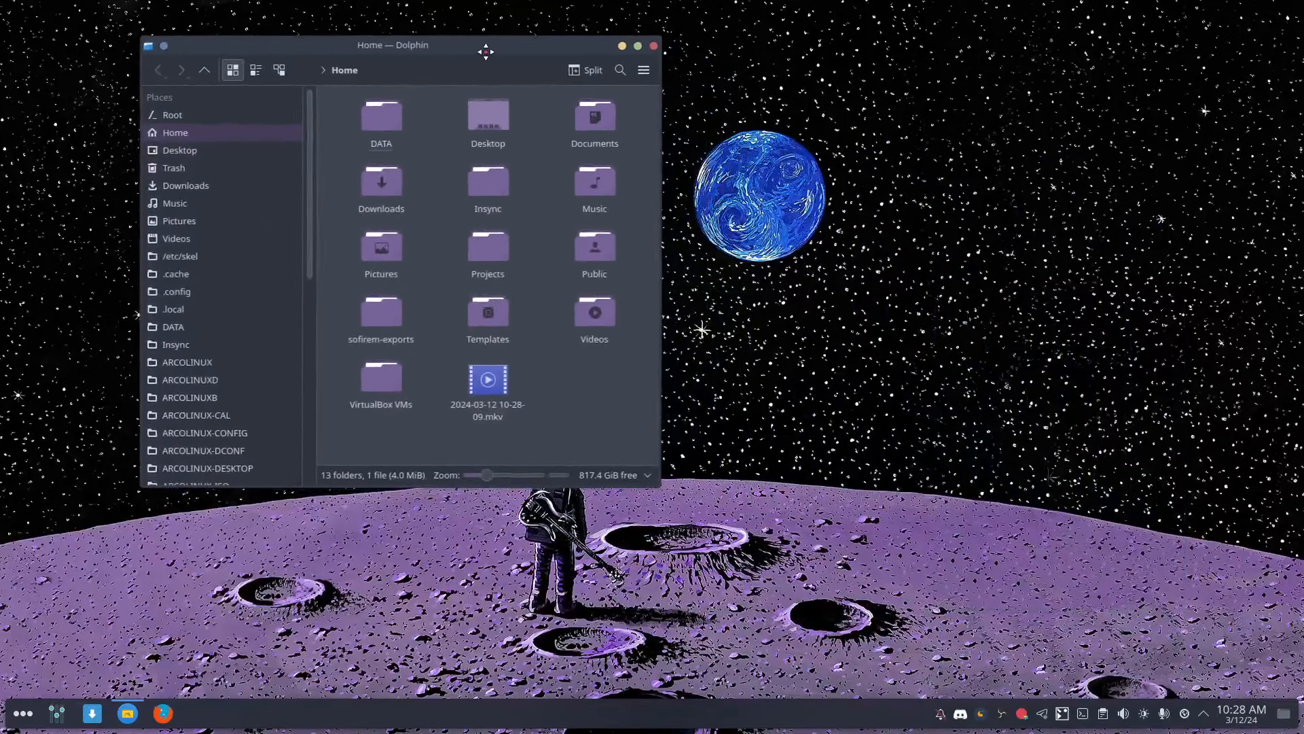
pyautogui.moveTo(393, 45); pyautogui.dragTo(315, 36)
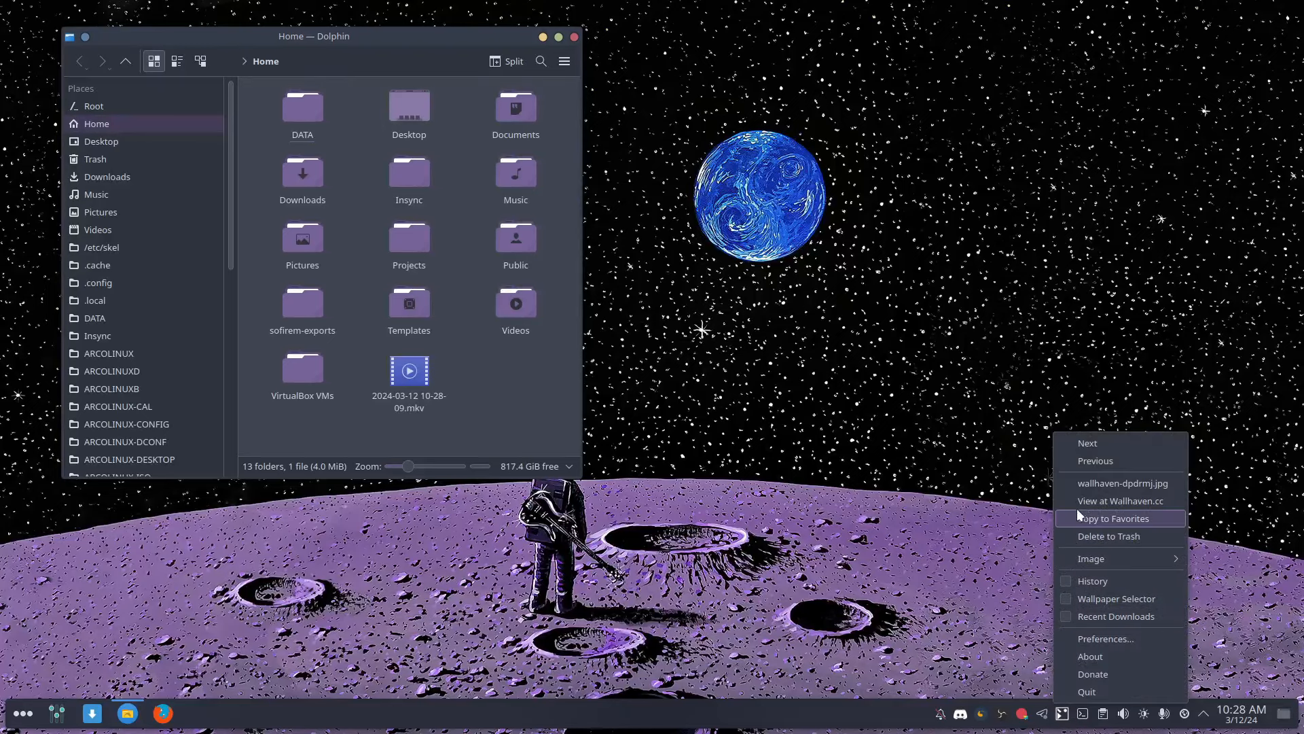
pyautogui.click(1087, 442)
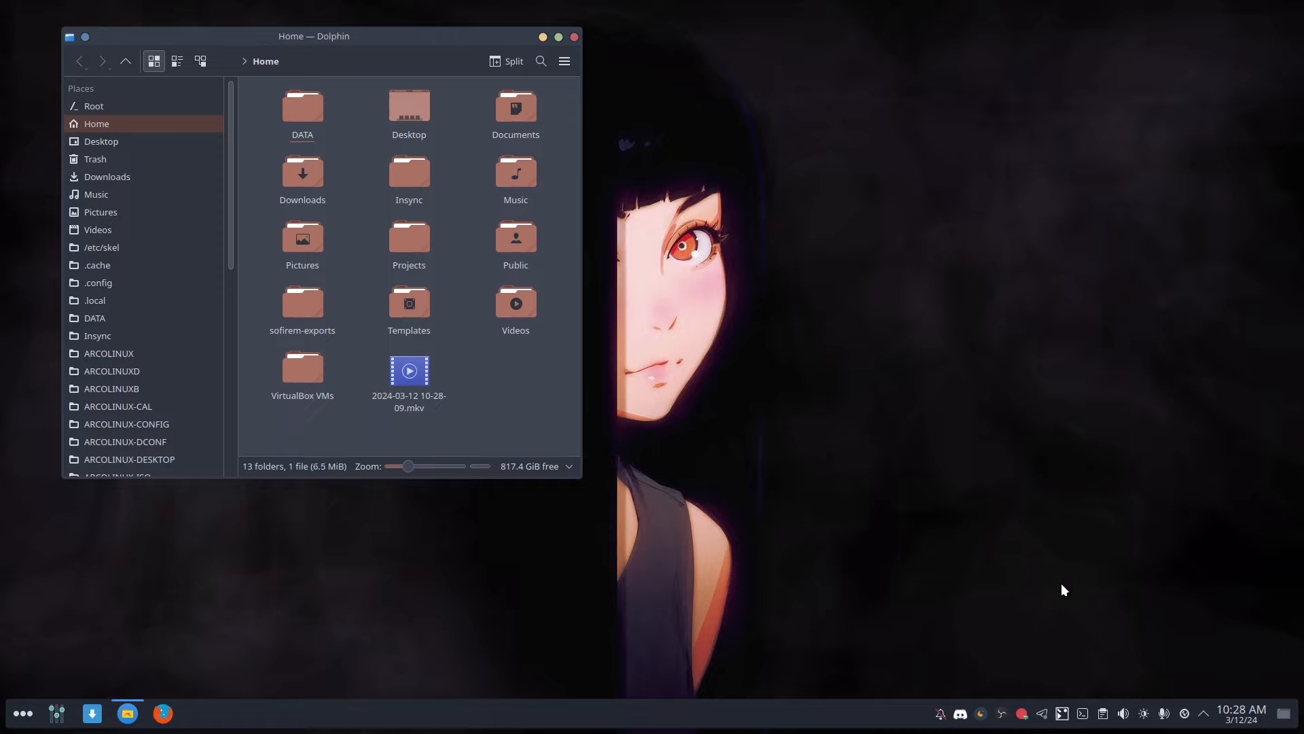
pyautogui.moveTo(1063, 714)
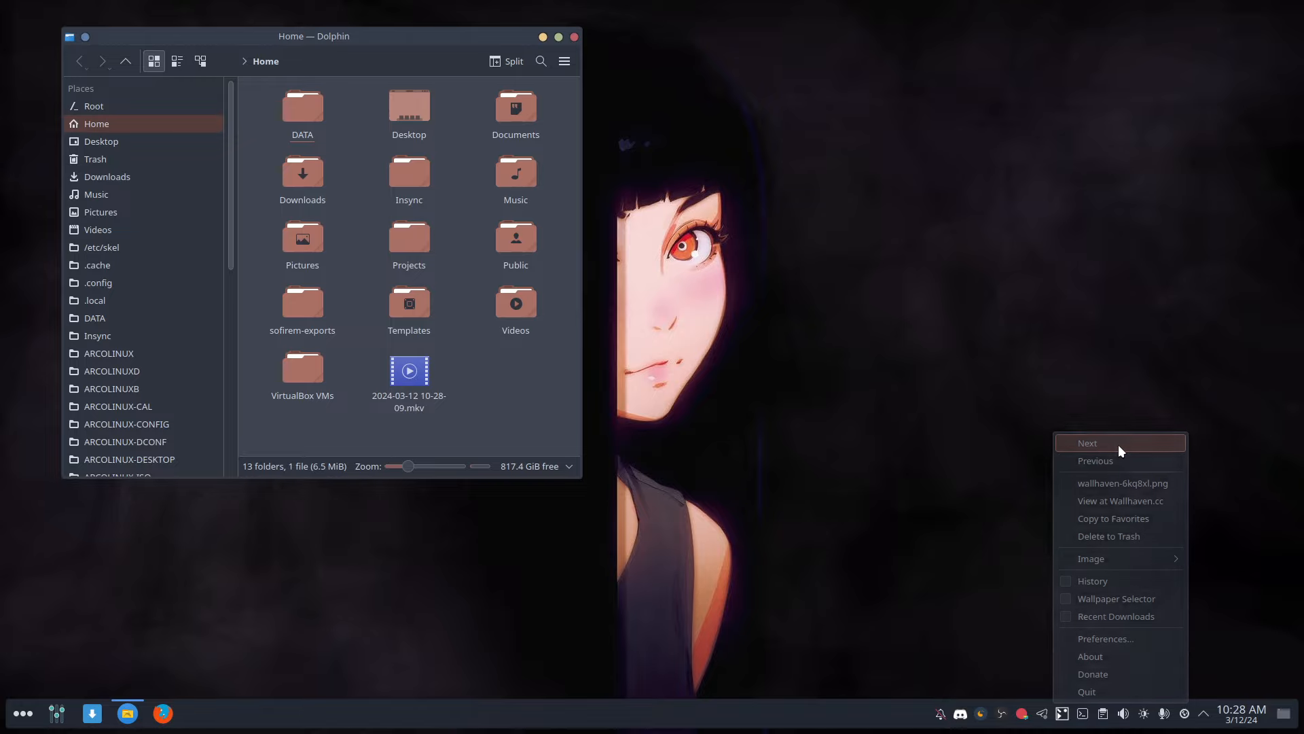
pyautogui.click(1087, 442)
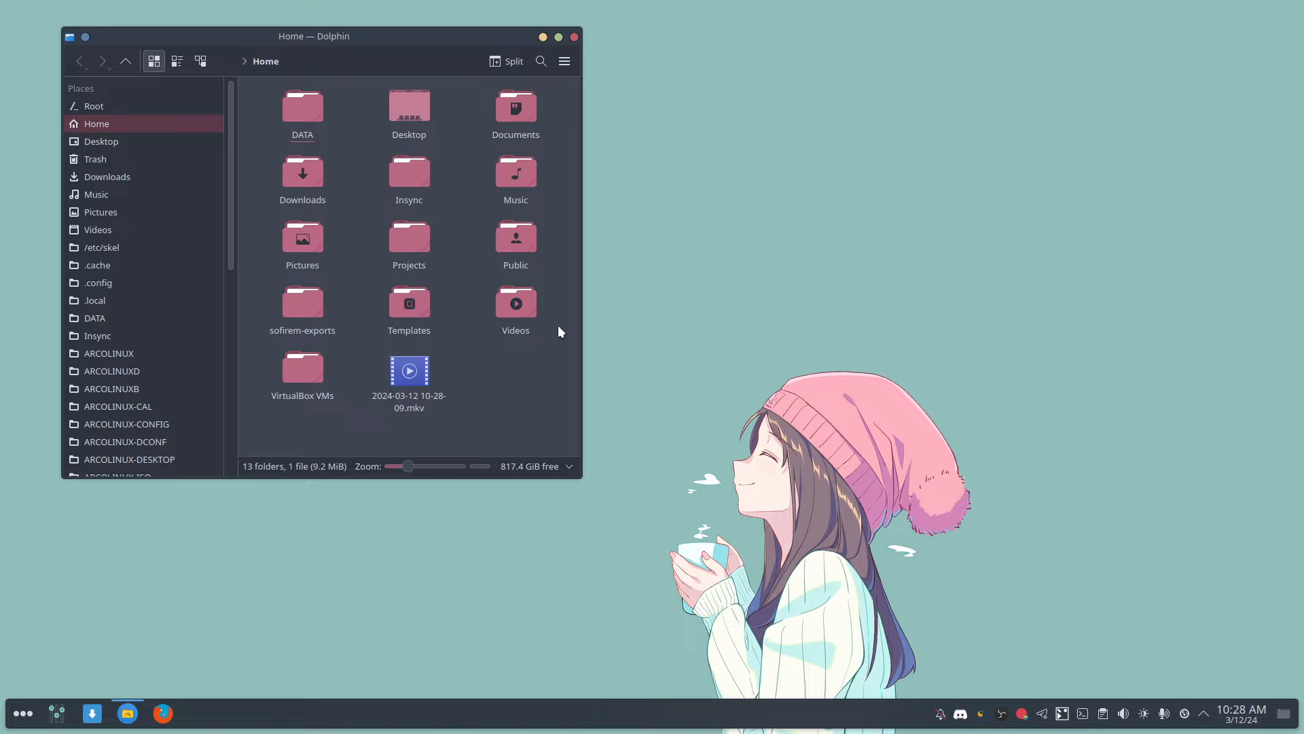
pyautogui.moveTo(314, 36); pyautogui.dragTo(508, 54)
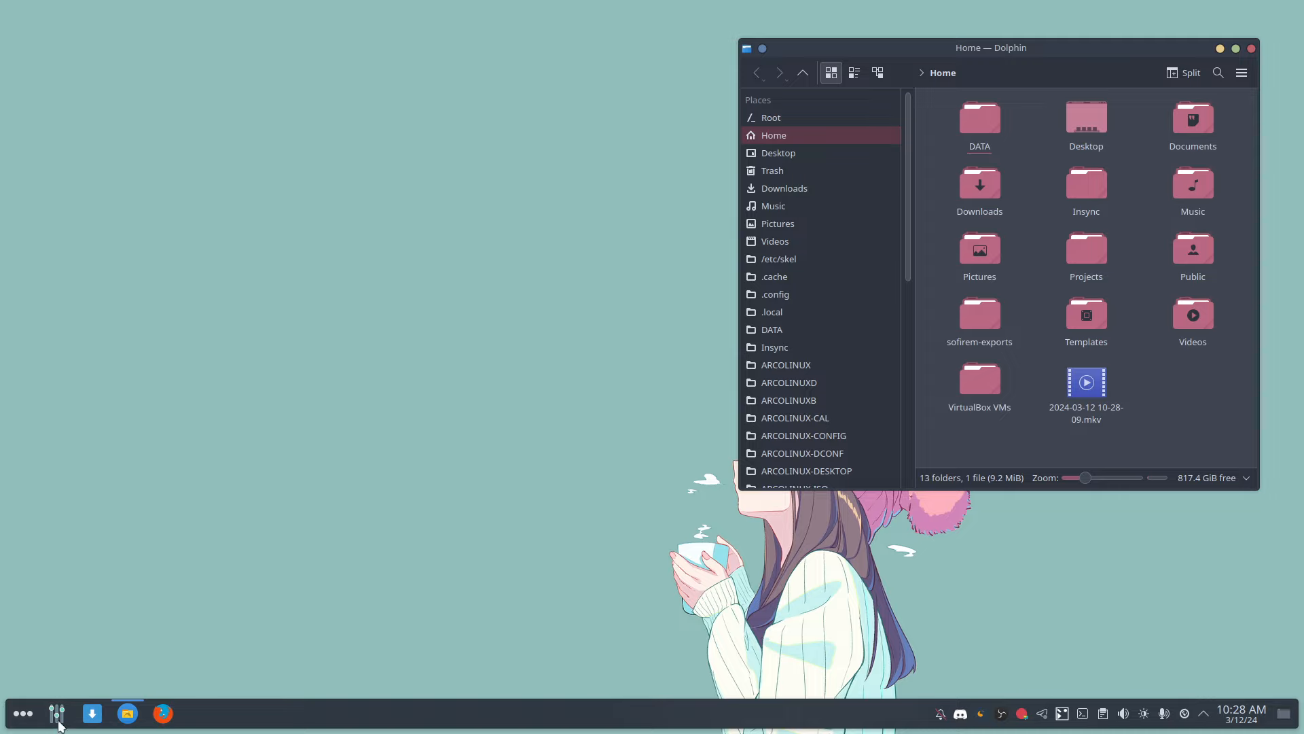
# Step: Launch System Settings from the taskbar
pyautogui.click(56, 713)
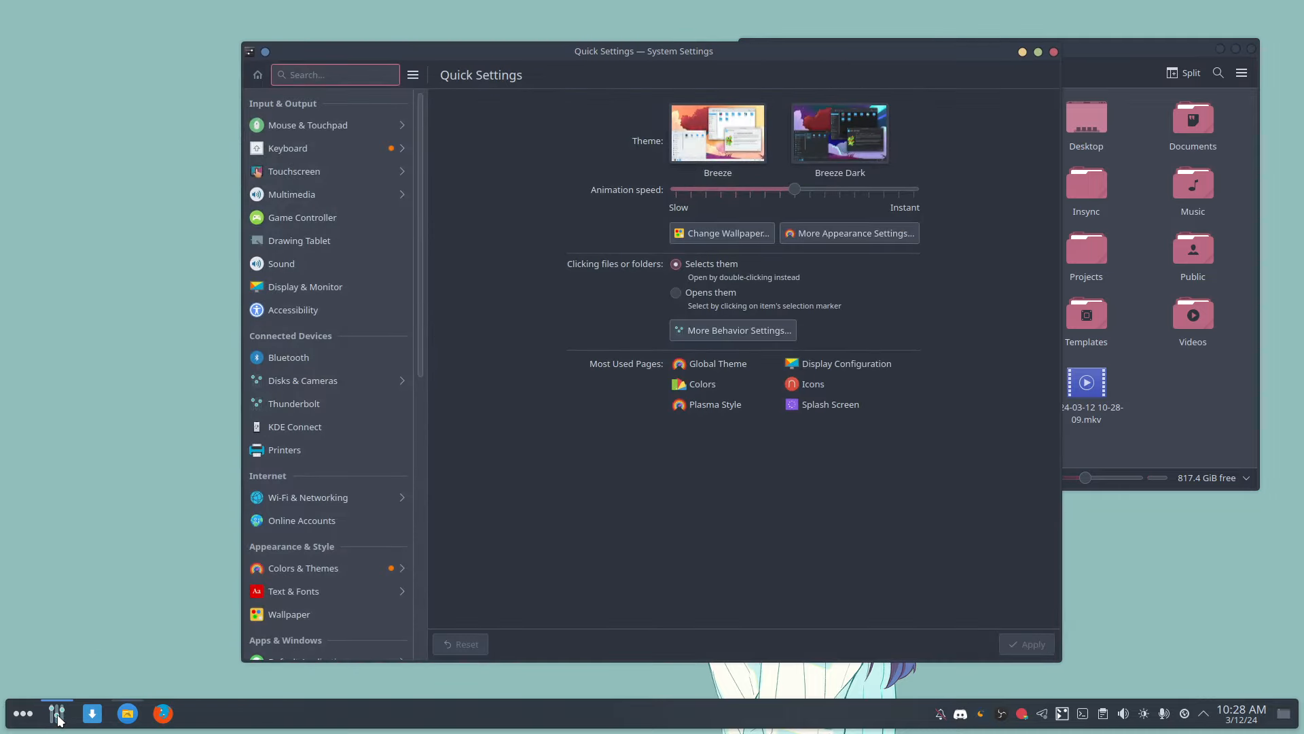
pyautogui.moveTo(308, 125)
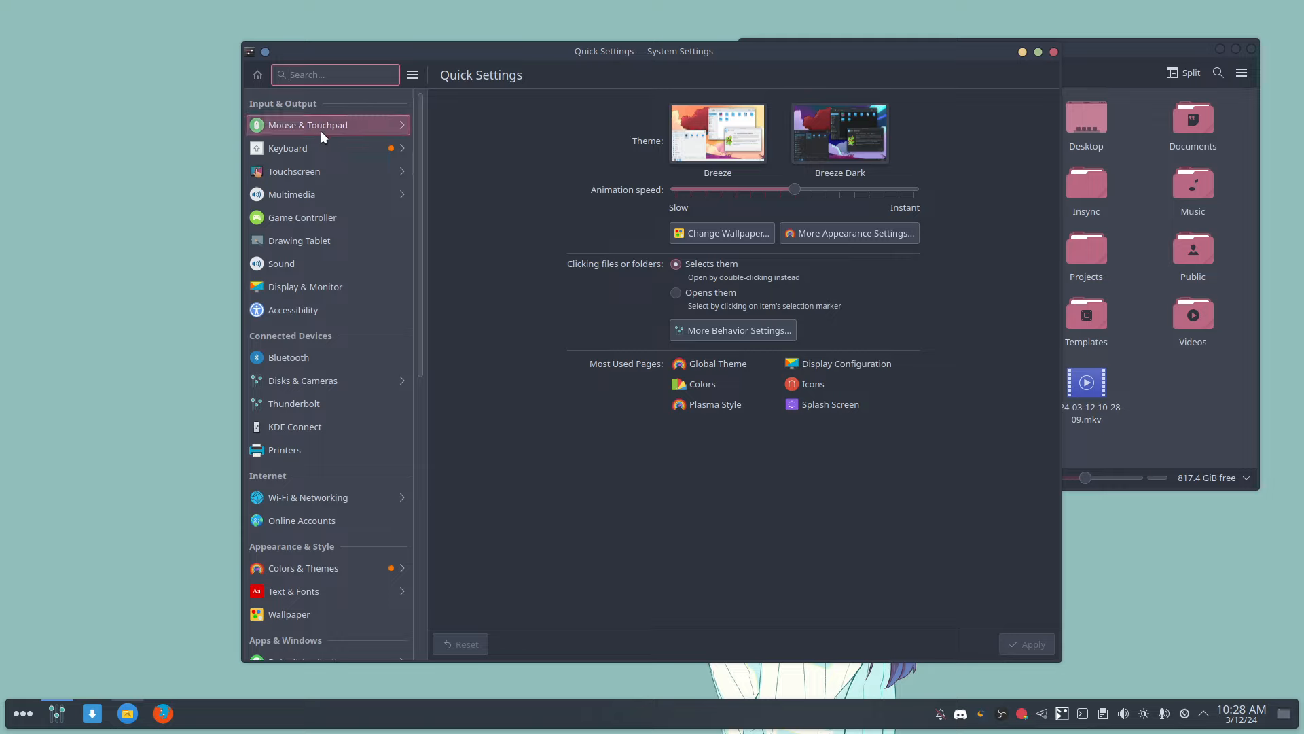
pyautogui.moveTo(745, 557)
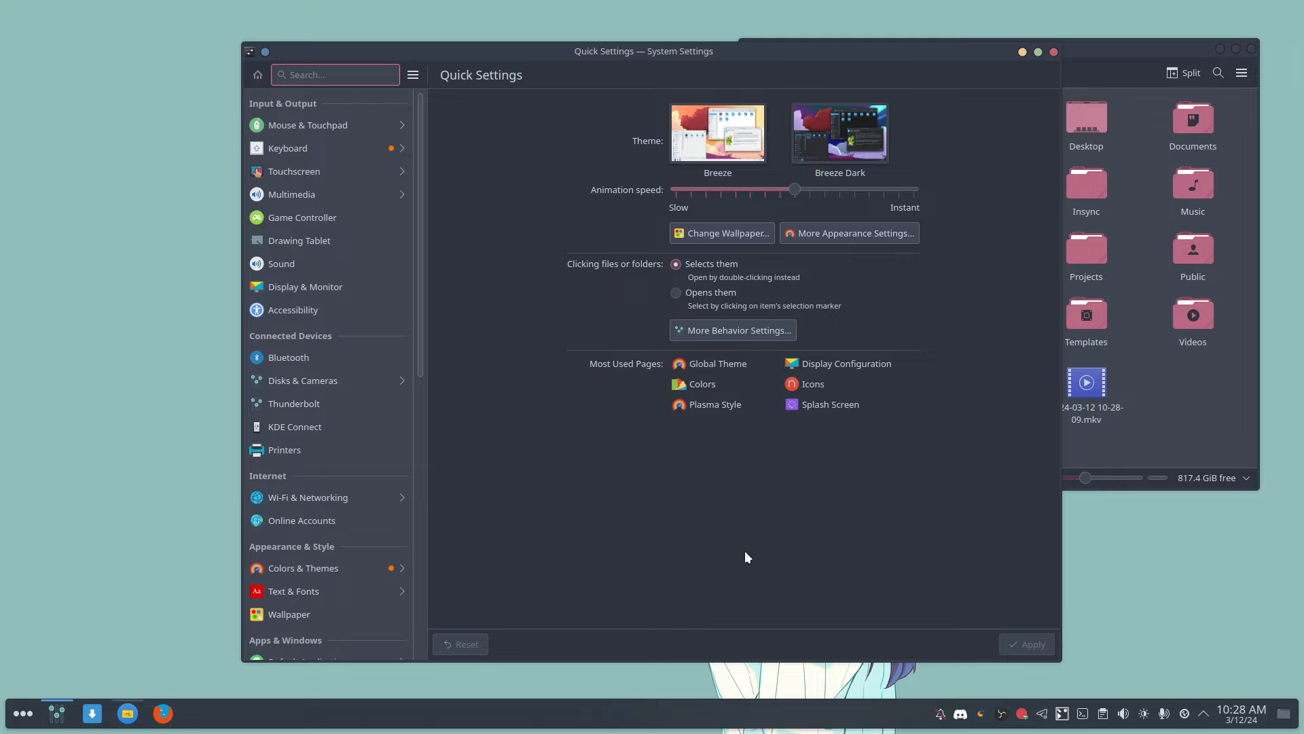
pyautogui.moveTo(872, 238)
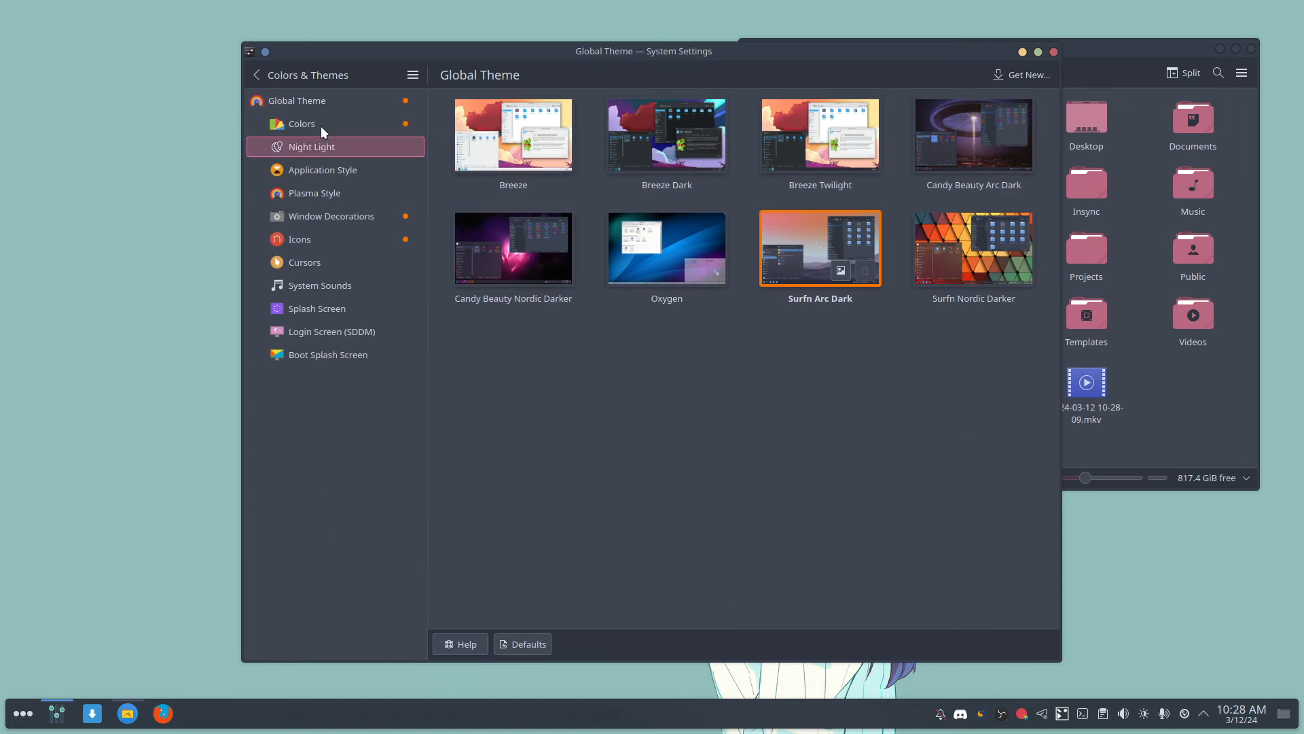
# Step: On the Colors page, try accent sources, dismiss the custom picker, and choose Accent Color From Wallpaper
pyautogui.click(302, 123)
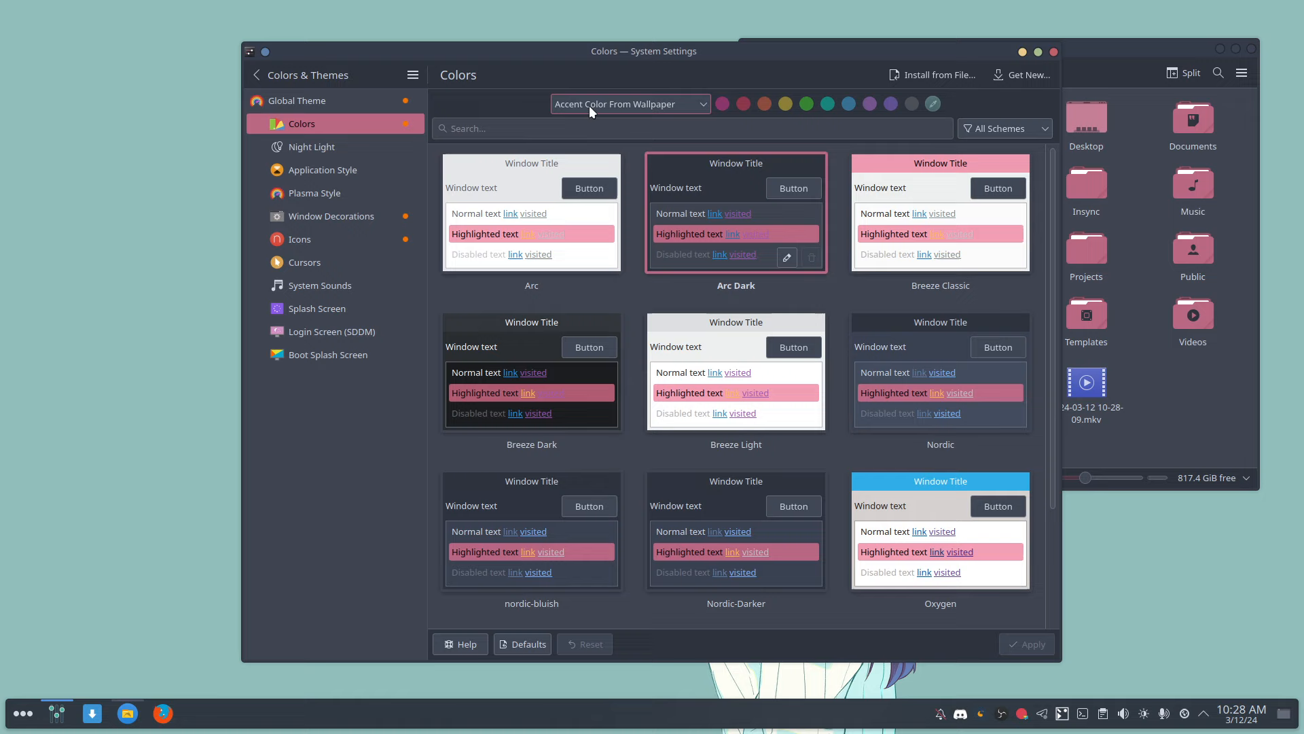
pyautogui.click(629, 104)
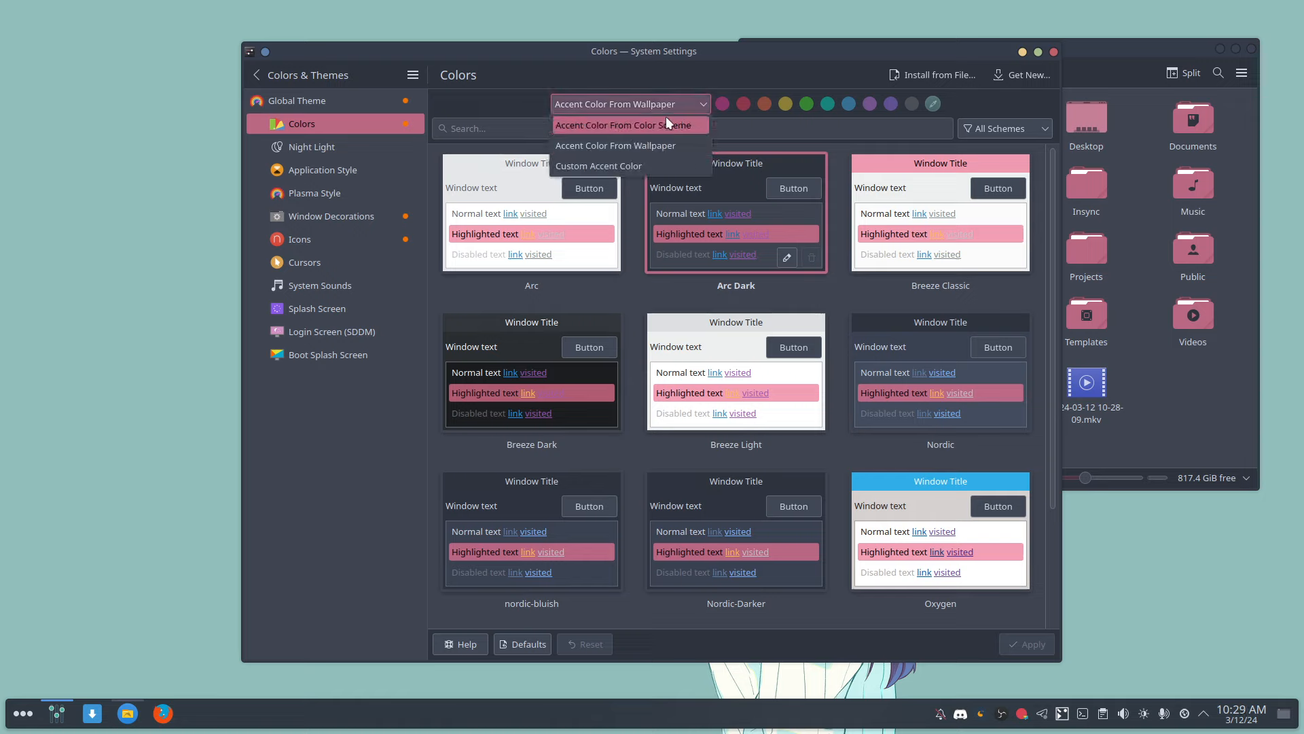
pyautogui.click(630, 125)
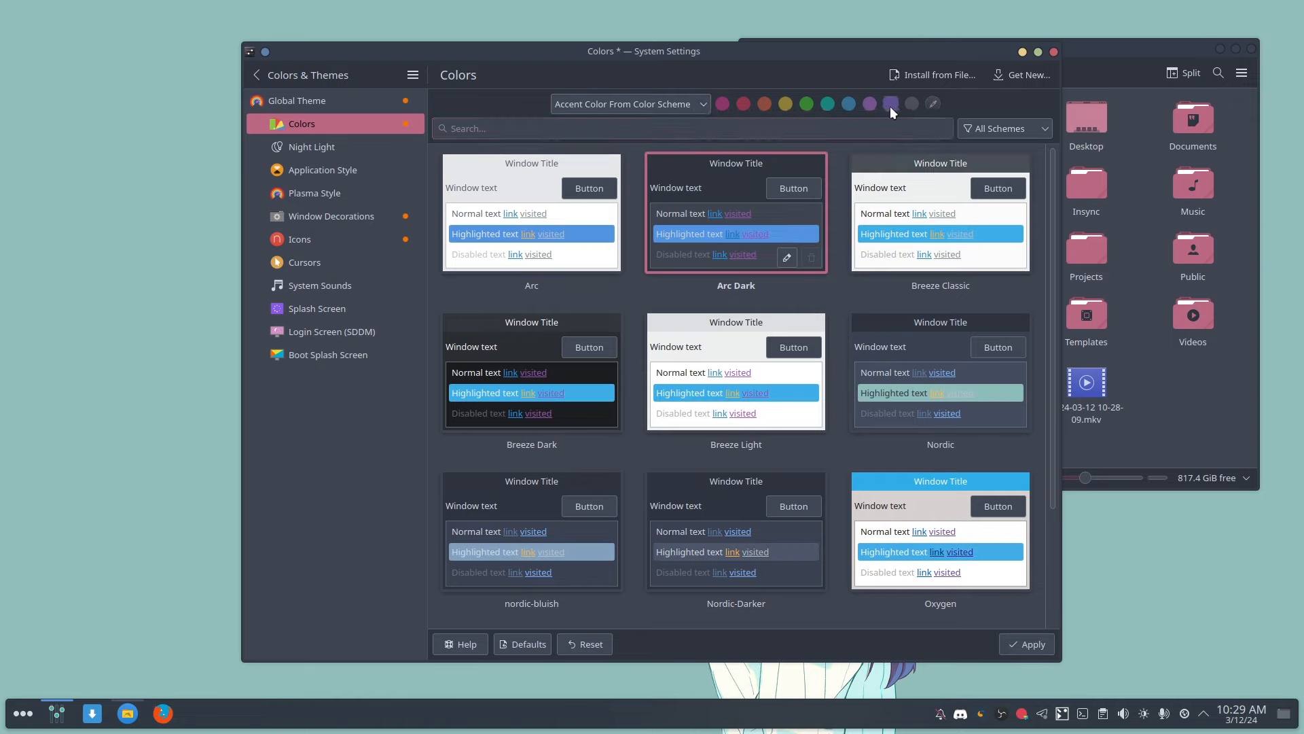
pyautogui.click(629, 104)
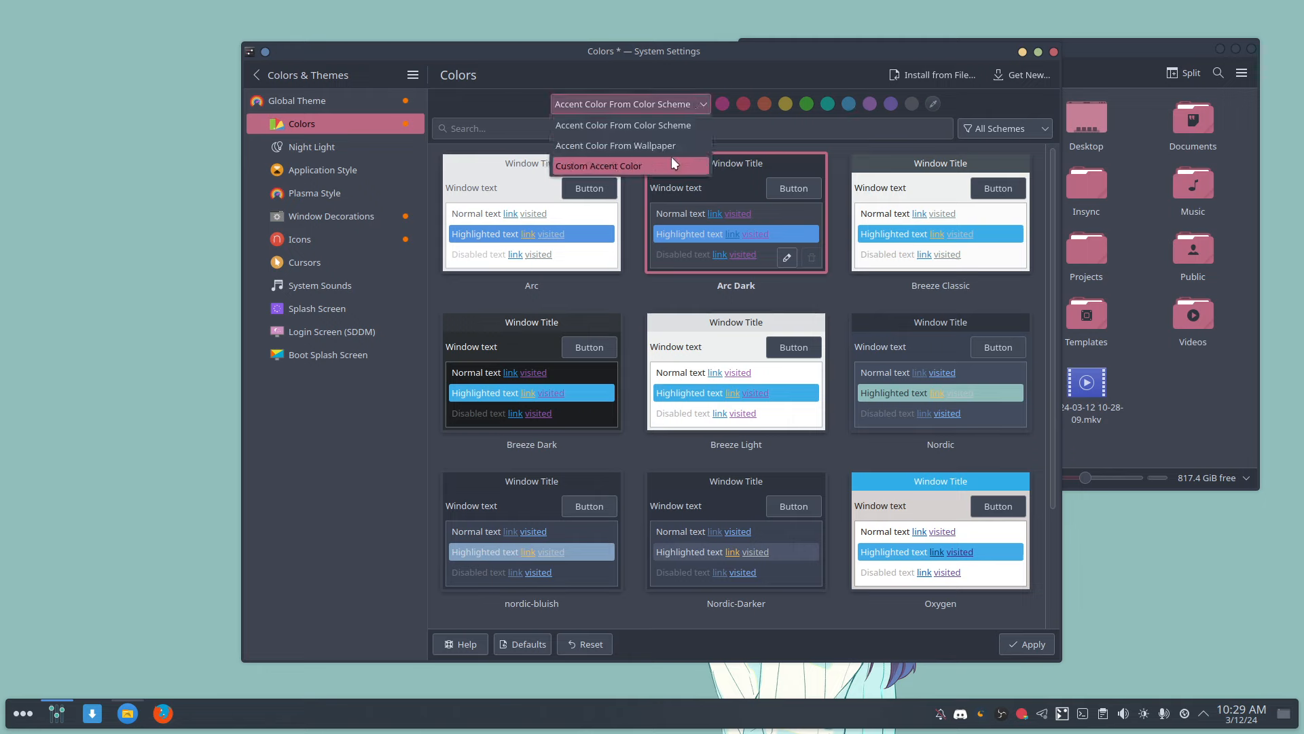
pyautogui.click(614, 166)
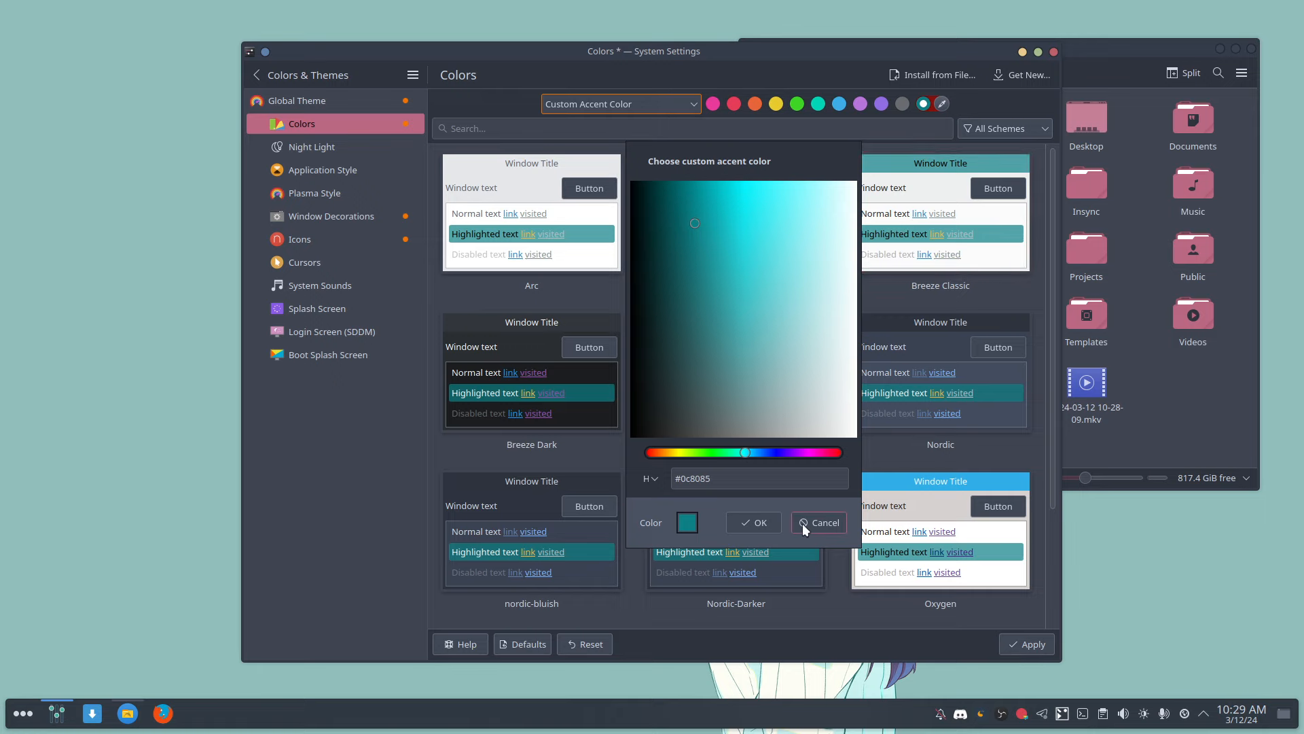
pyautogui.click(619, 104)
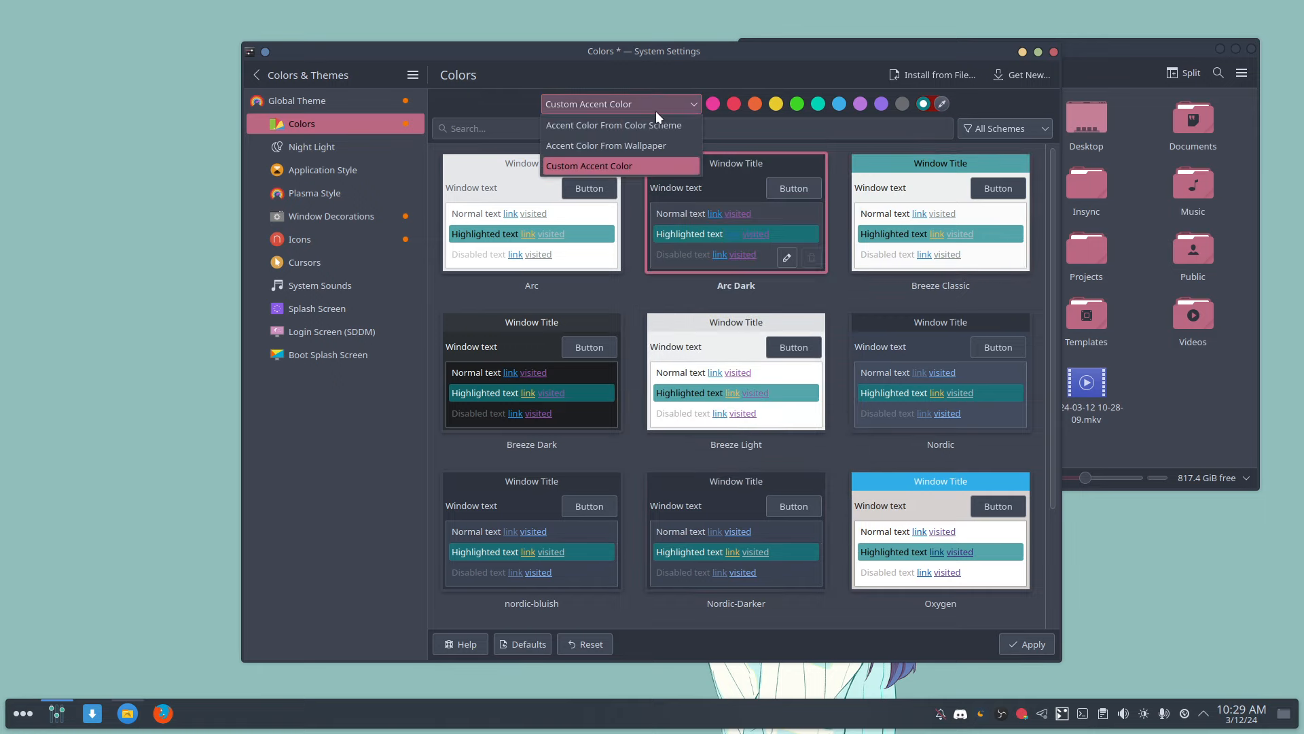
pyautogui.click(605, 145)
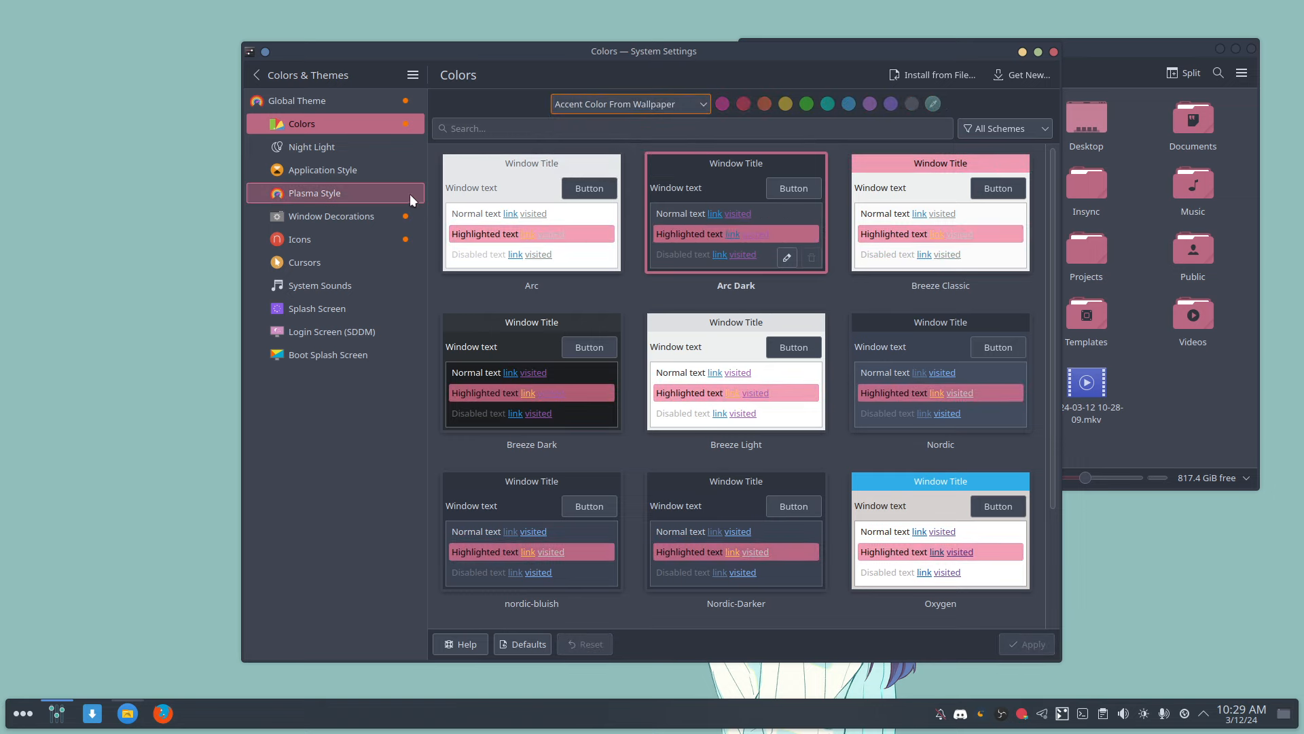
pyautogui.moveTo(360, 240)
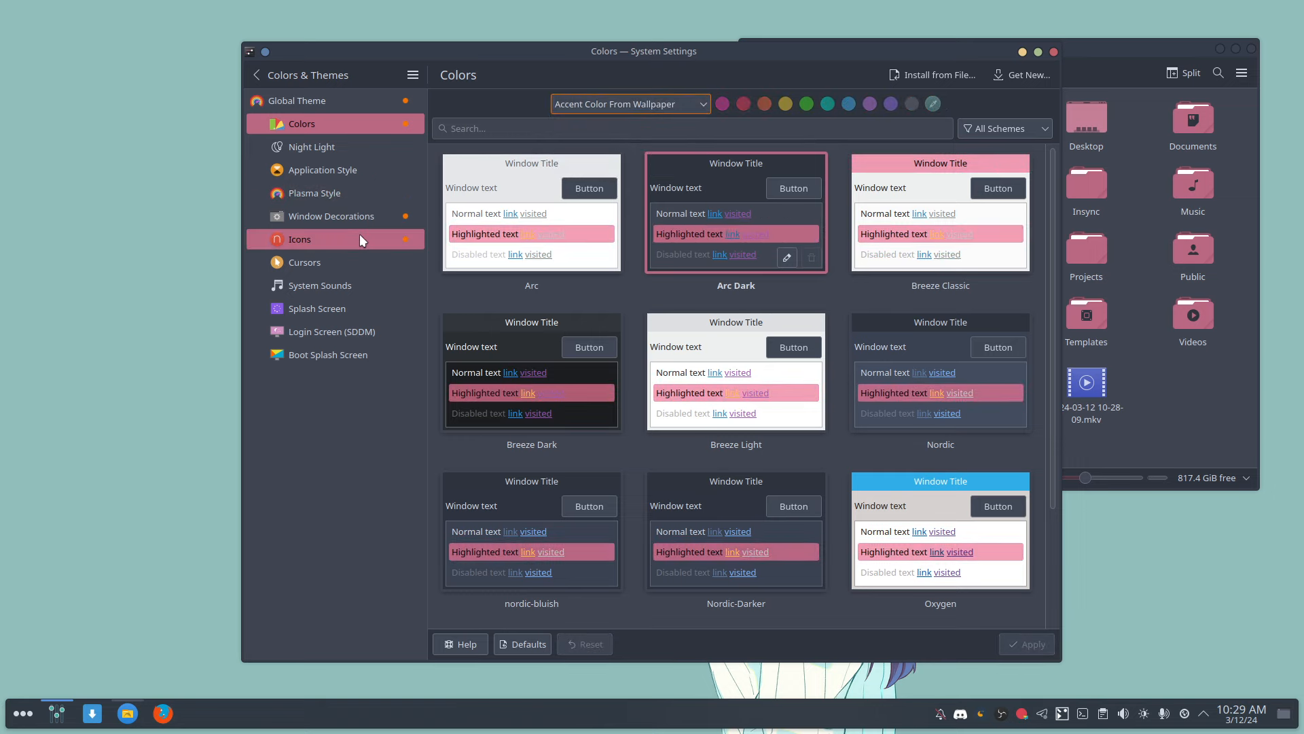
# Step: Select the Breeze Dark icon theme on the Icons page and apply it
pyautogui.click(299, 240)
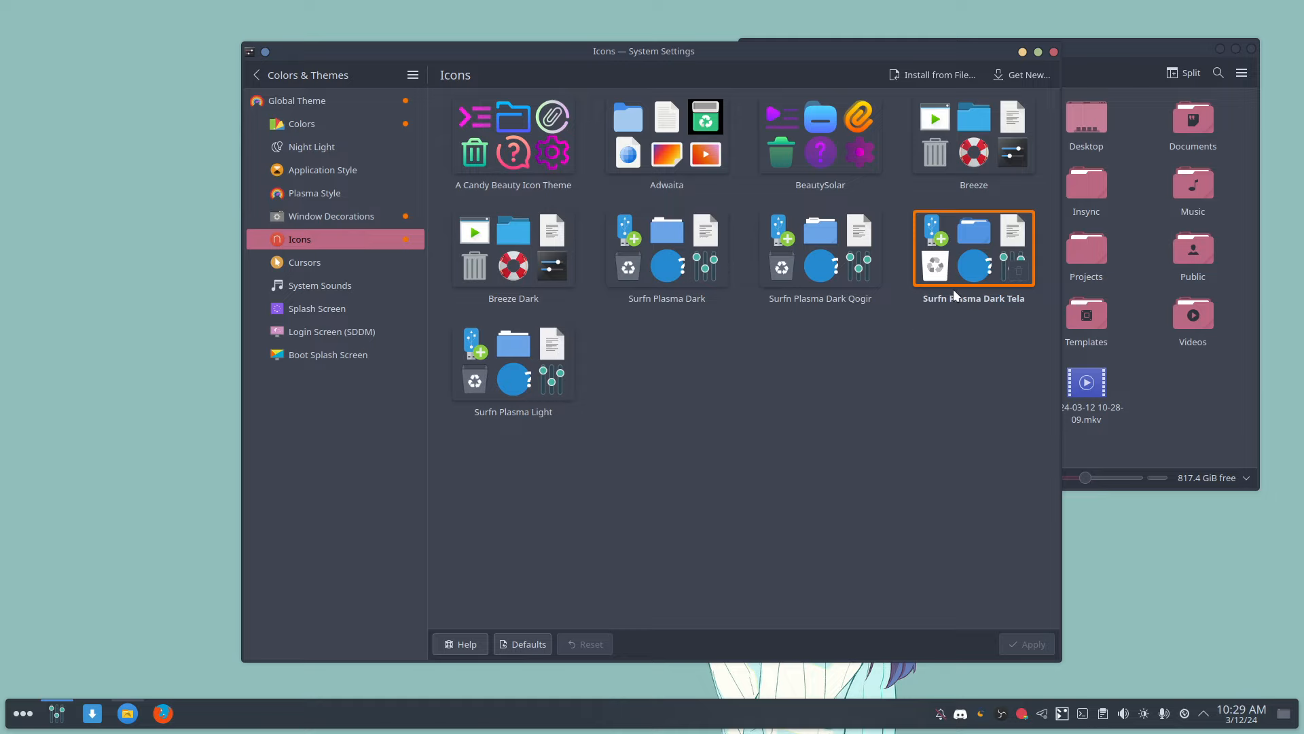
pyautogui.moveTo(1006, 306)
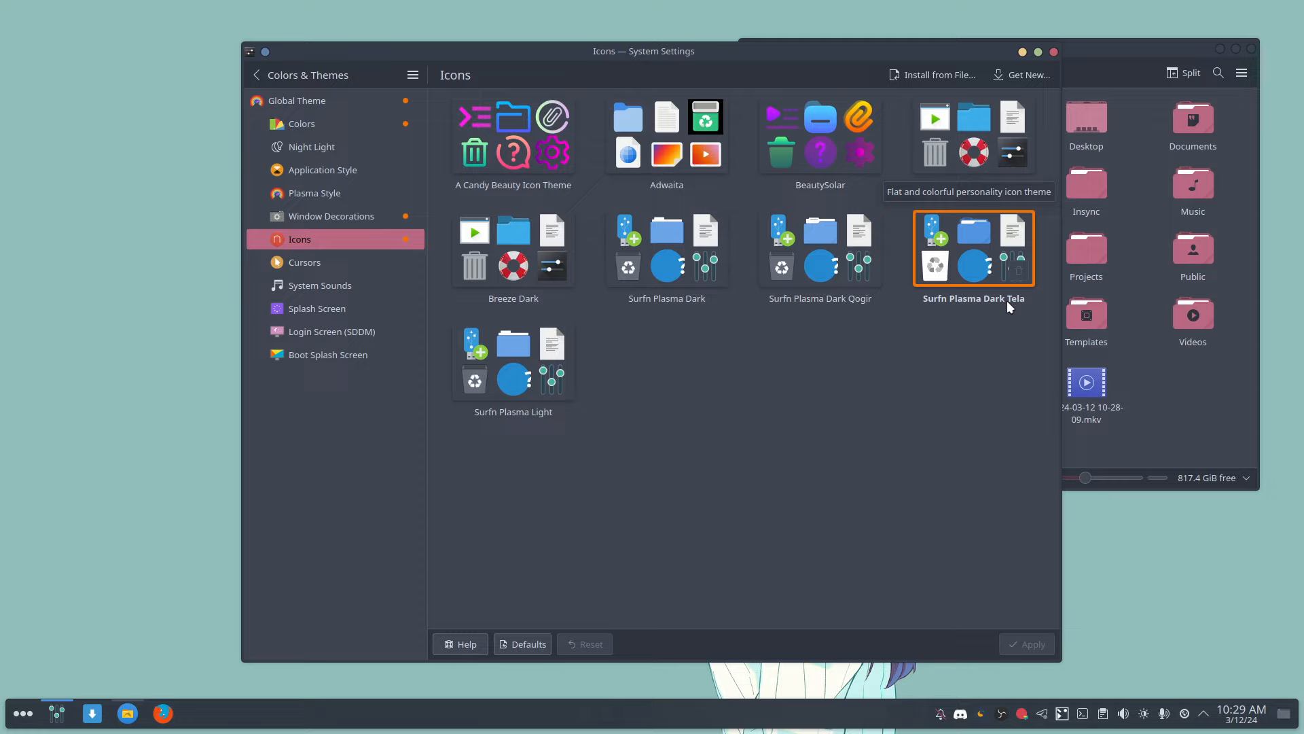
pyautogui.moveTo(886, 427)
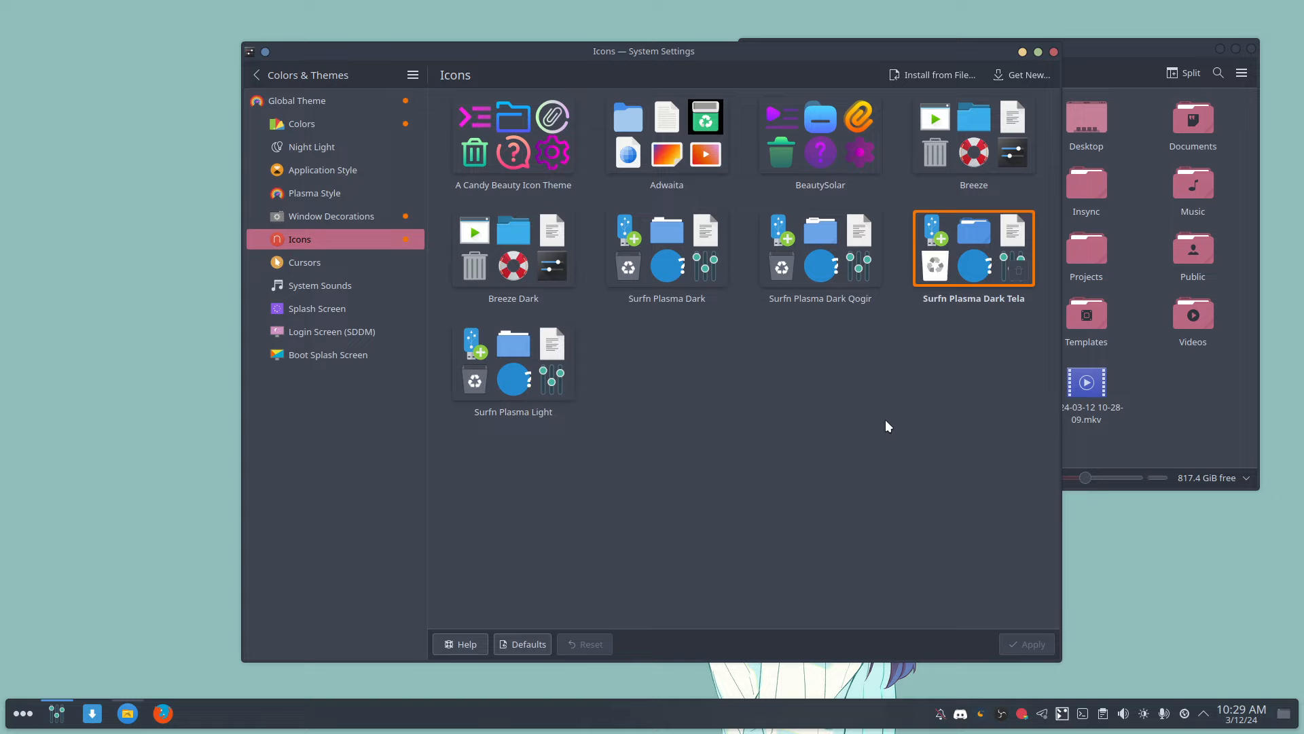
pyautogui.click(512, 248)
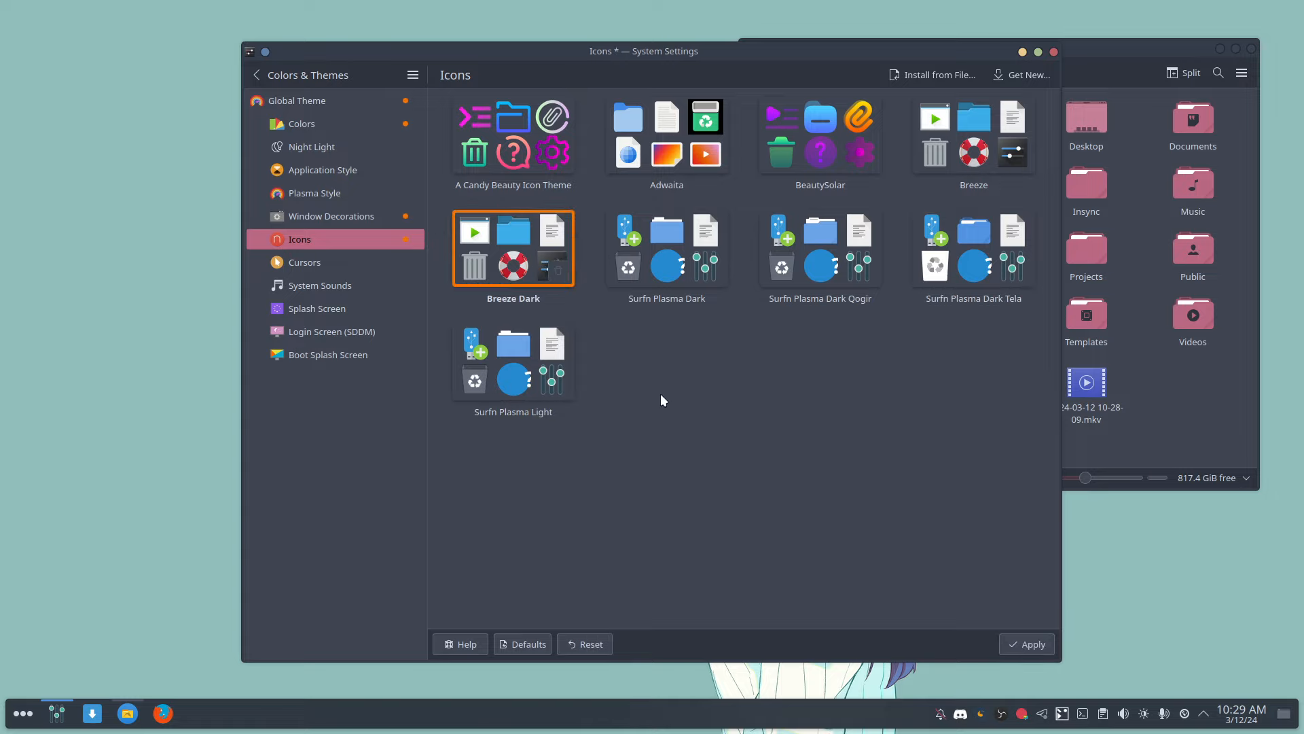
pyautogui.click(1027, 643)
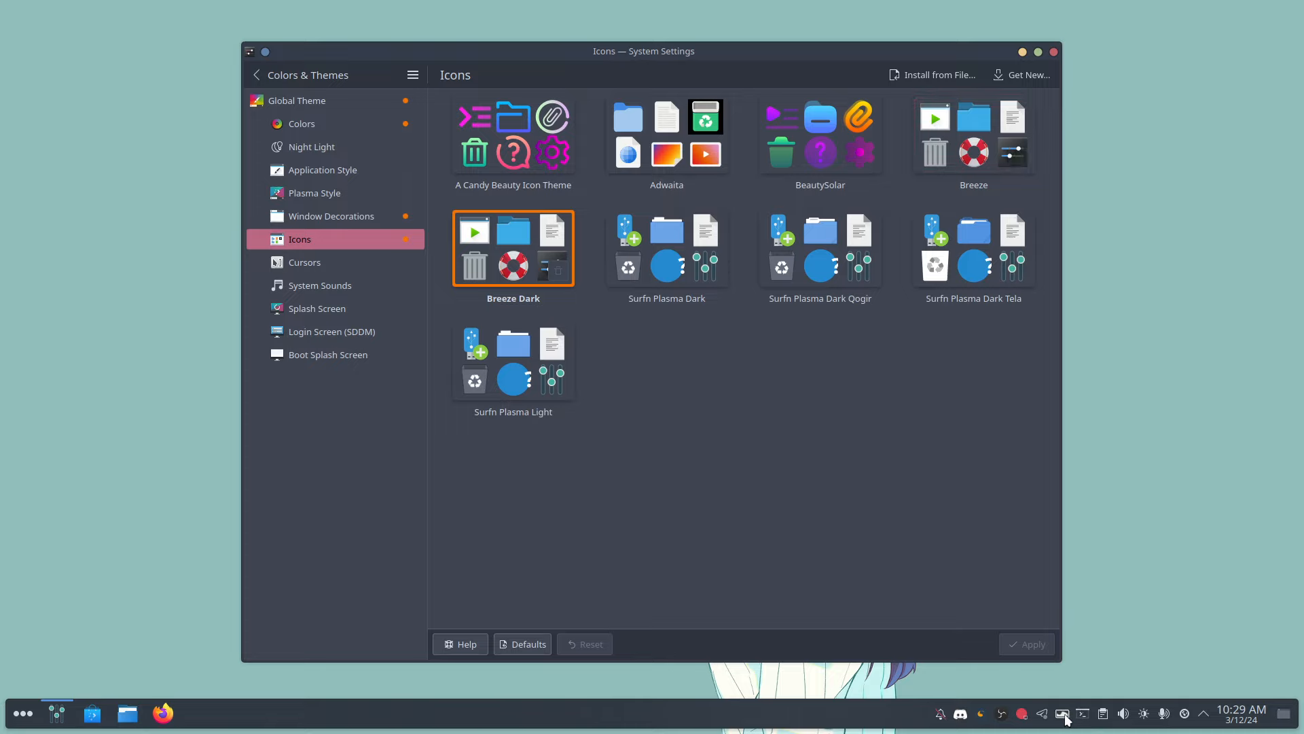
pyautogui.moveTo(1112, 451)
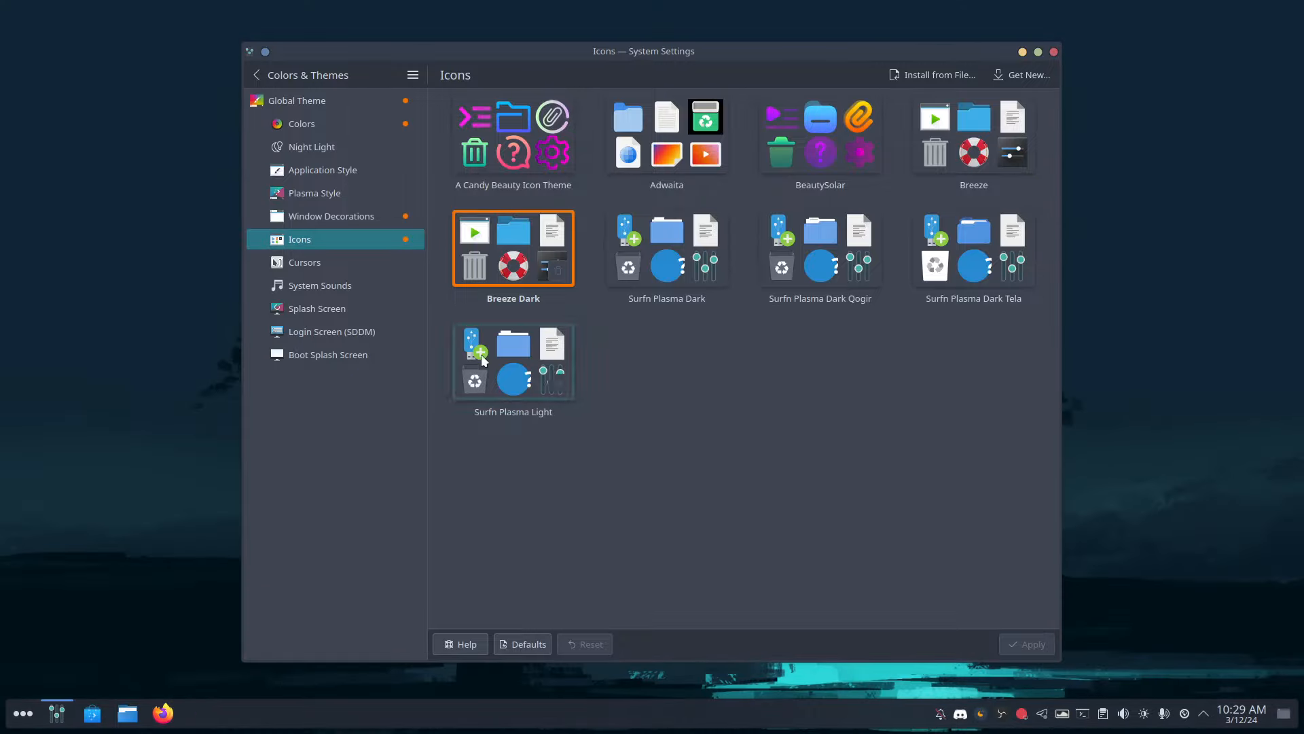
pyautogui.moveTo(368, 240)
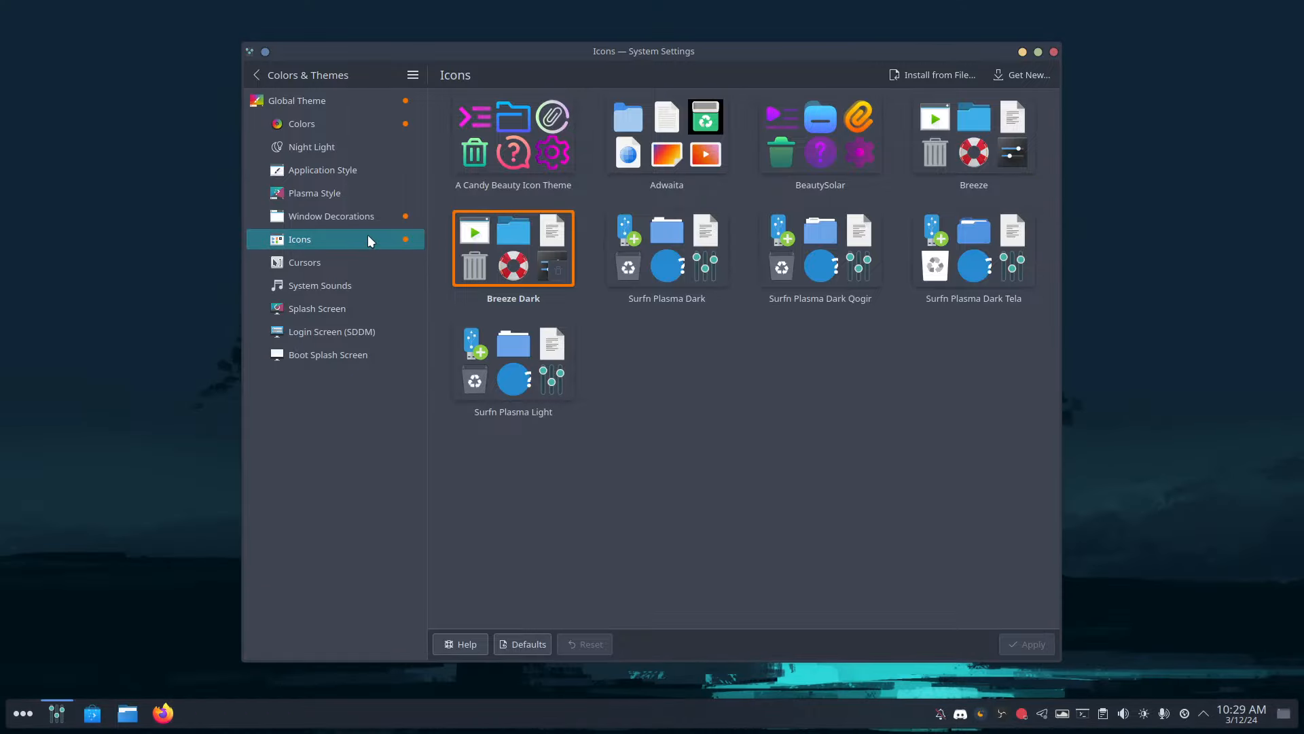
pyautogui.click(126, 713)
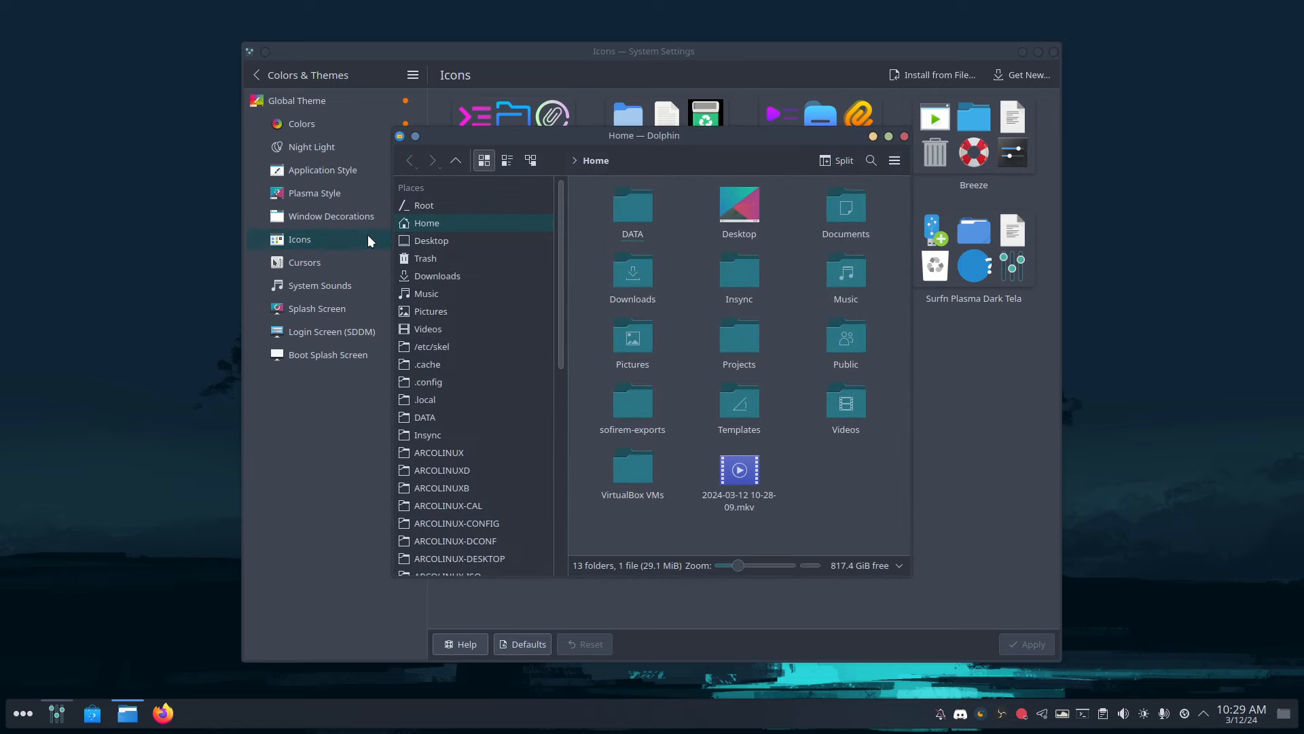
pyautogui.moveTo(715, 54)
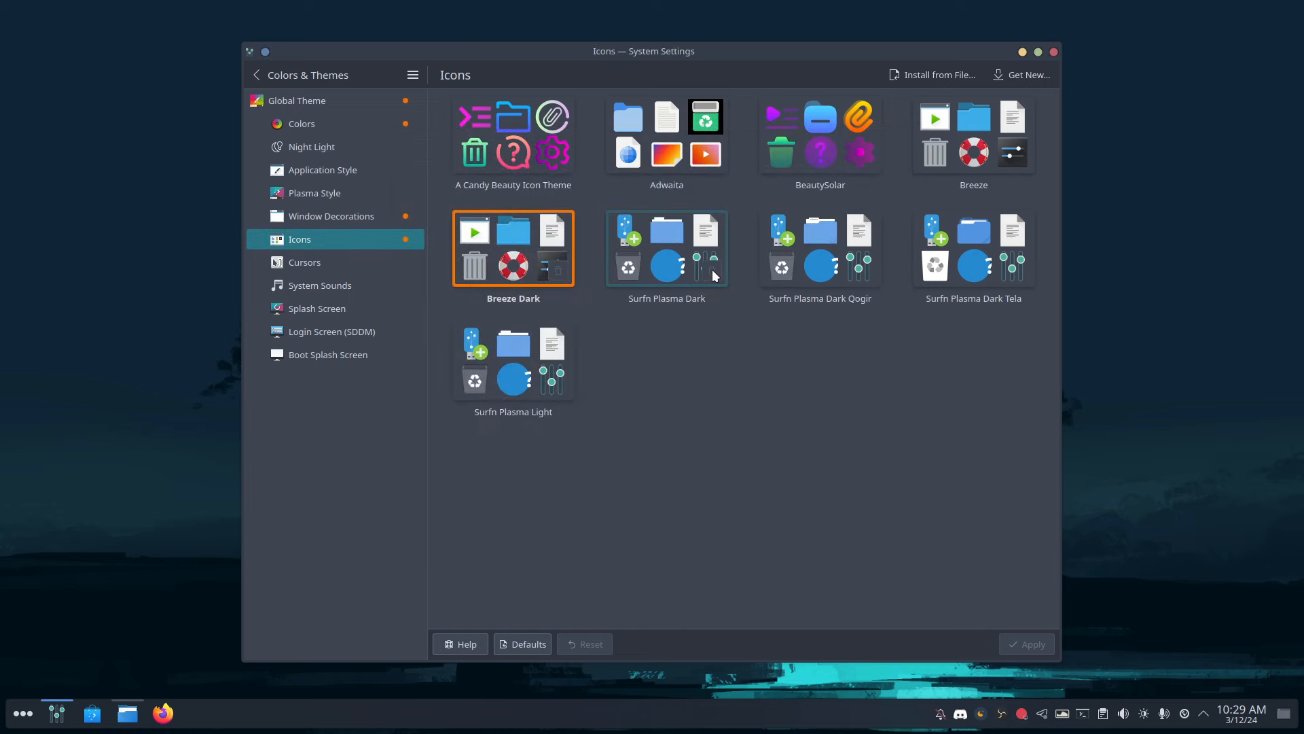
# Step: Return to Colors and reselect Accent Color From Wallpaper in the accent dropdown
pyautogui.click(301, 123)
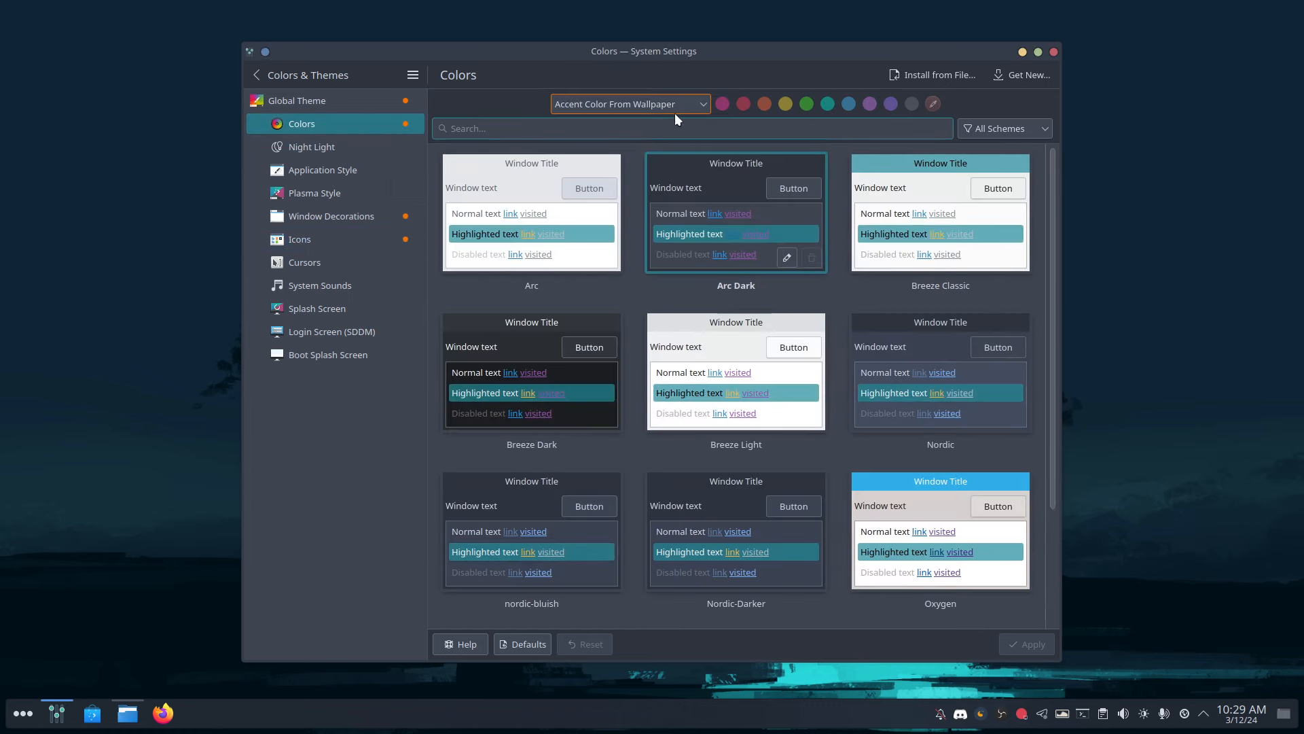
pyautogui.click(630, 104)
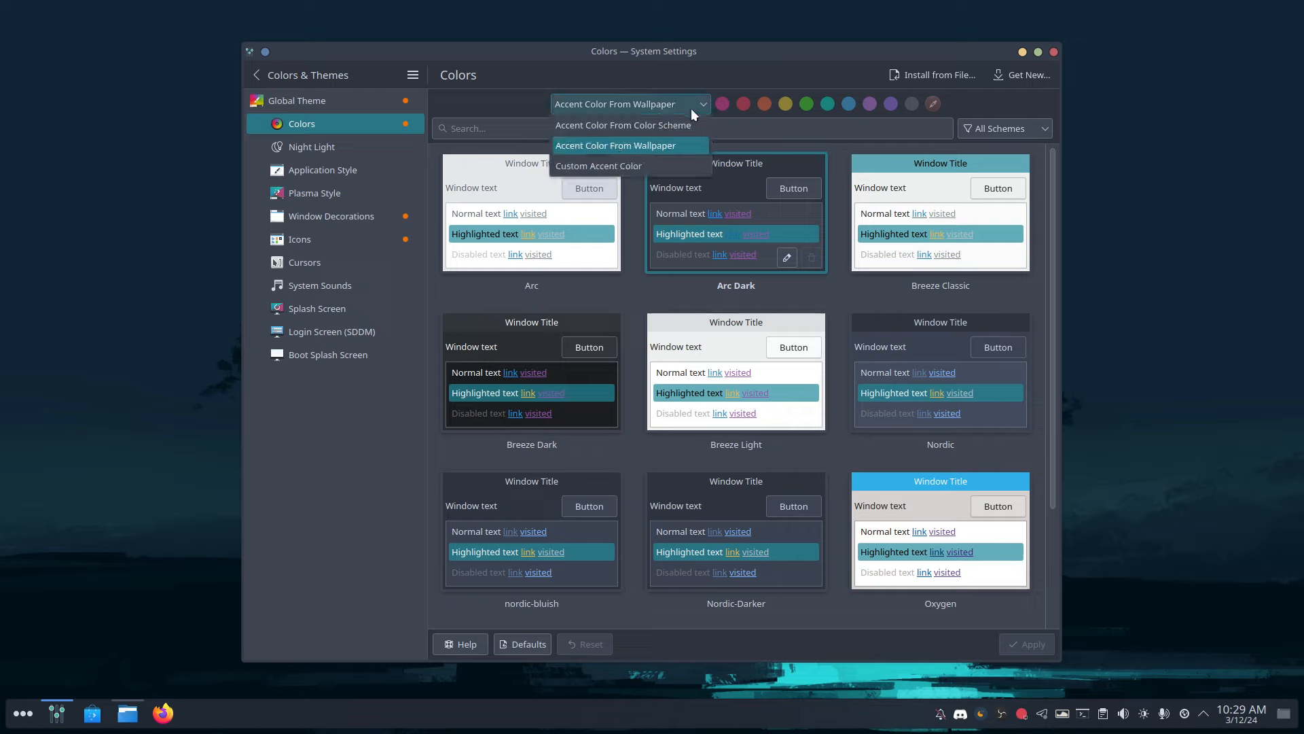
pyautogui.click(615, 146)
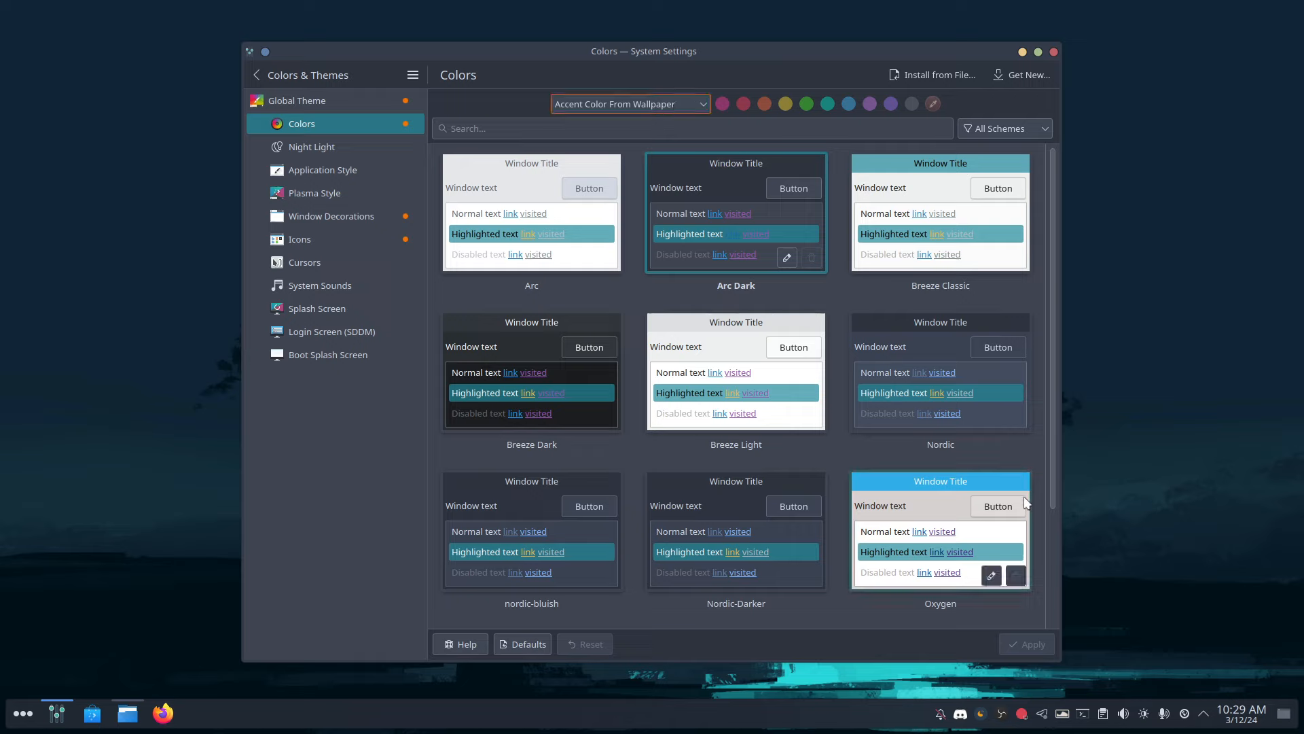
pyautogui.moveTo(1063, 714)
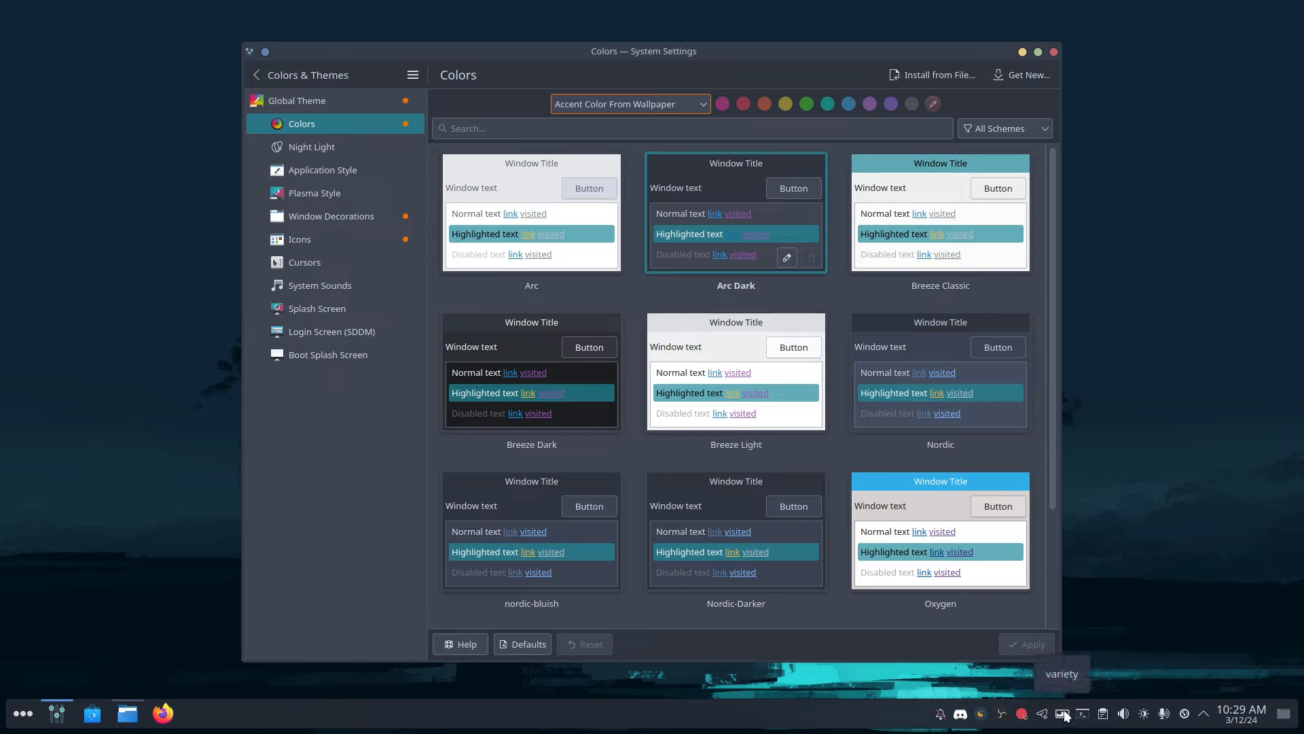